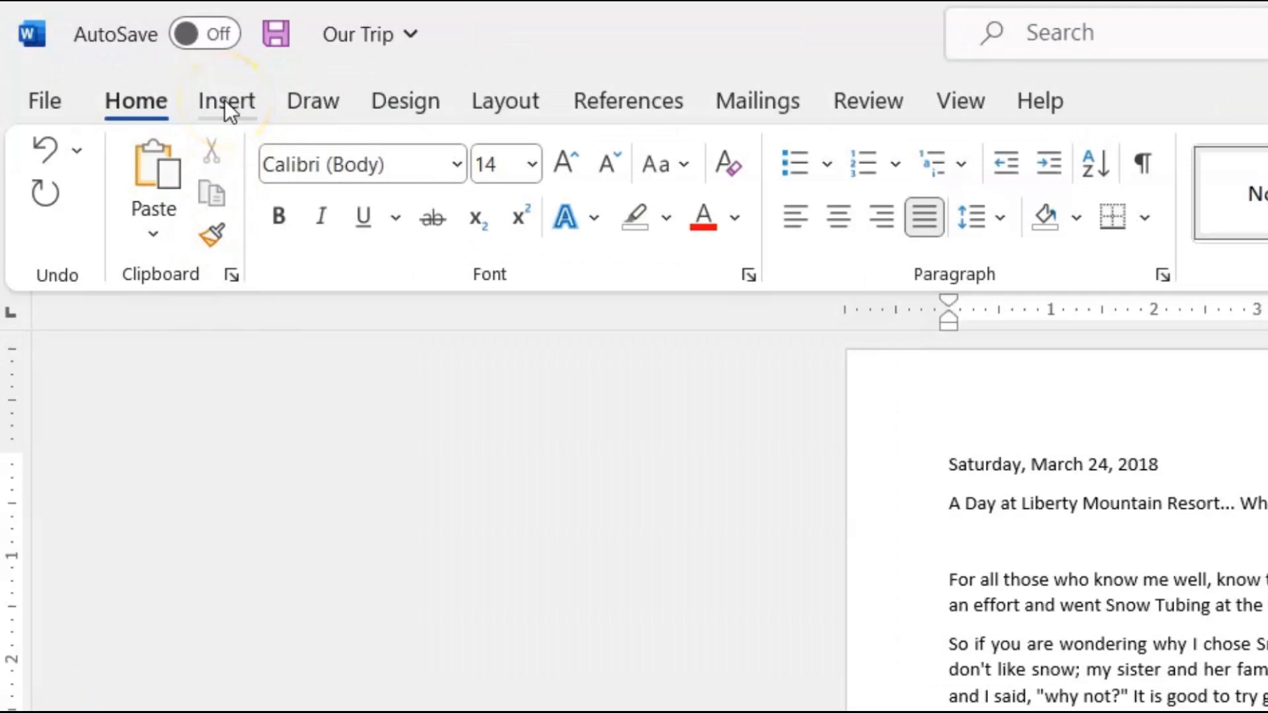
# Step: Insert the snow-tubing photo image0-10-scaled from the Pictures folder on this device
pyautogui.click(227, 100)
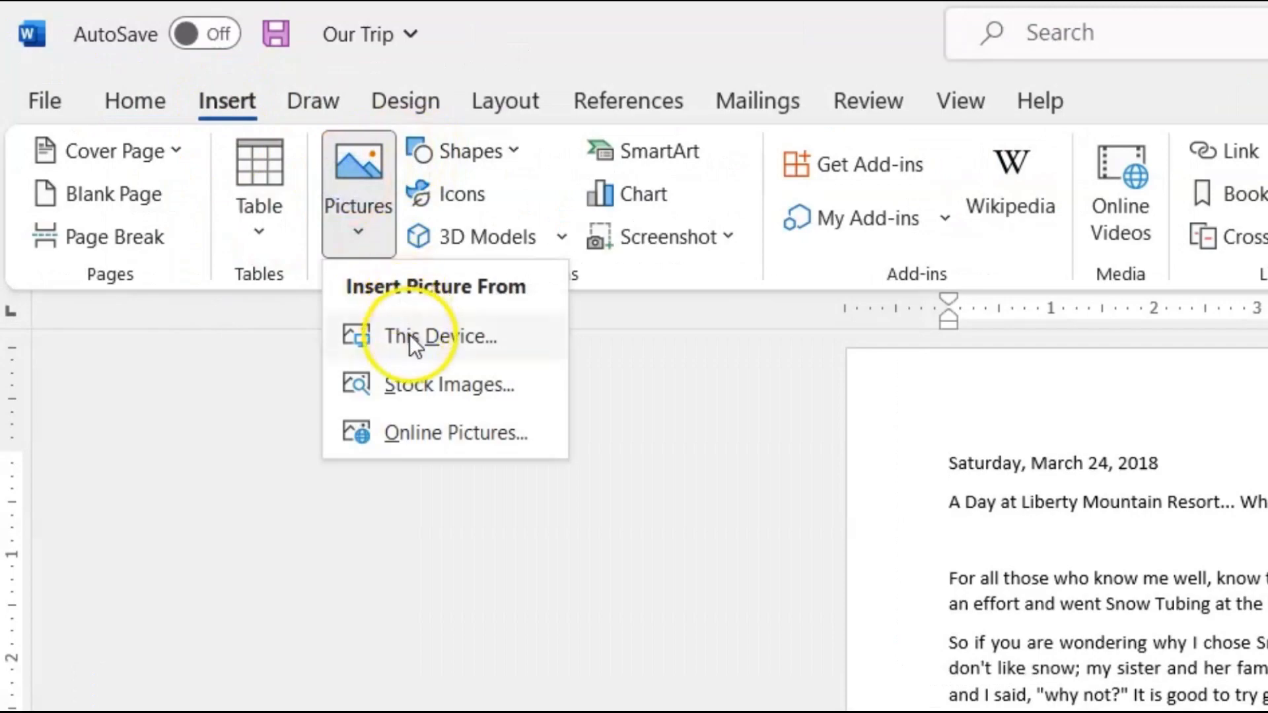
pyautogui.click(439, 337)
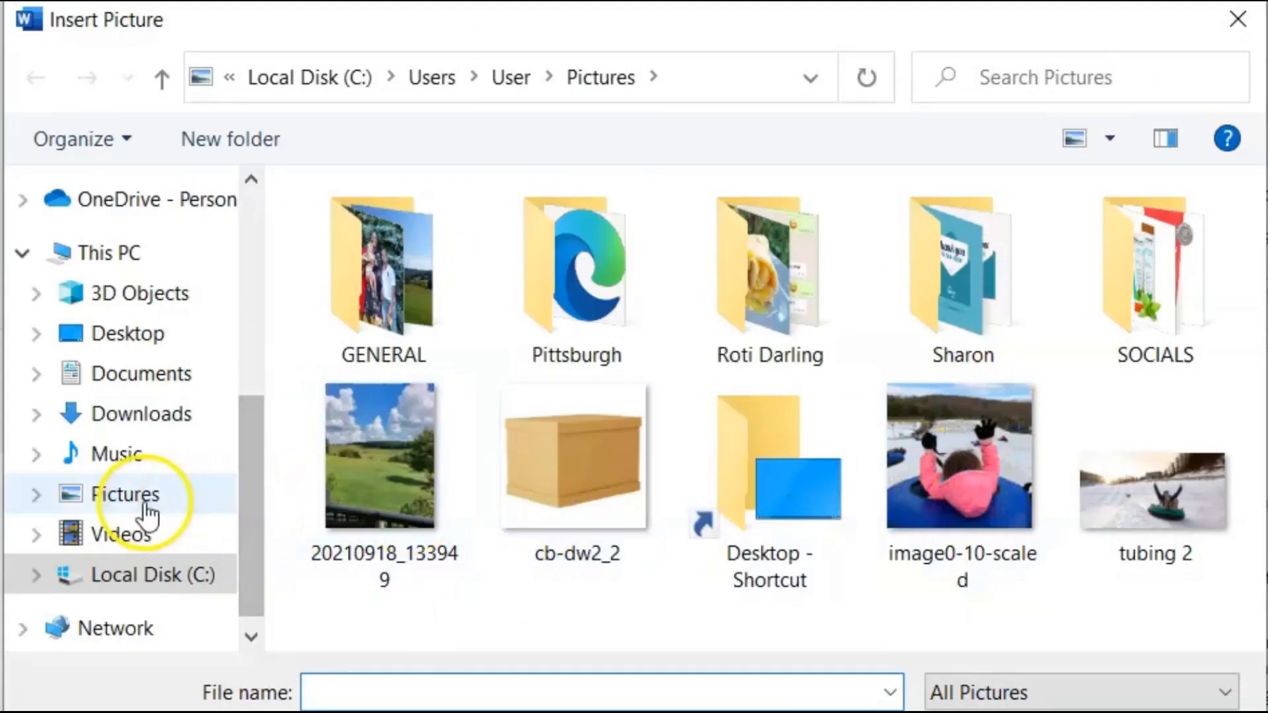
pyautogui.click(124, 494)
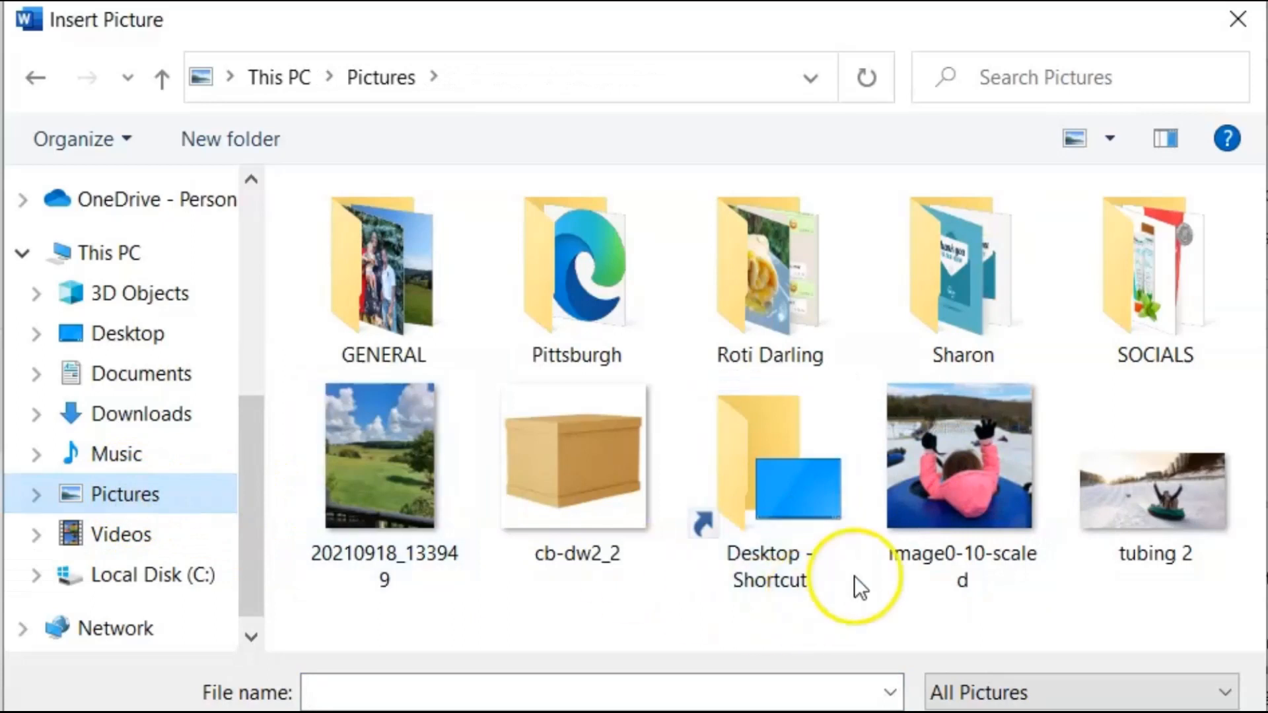
pyautogui.click(962, 456)
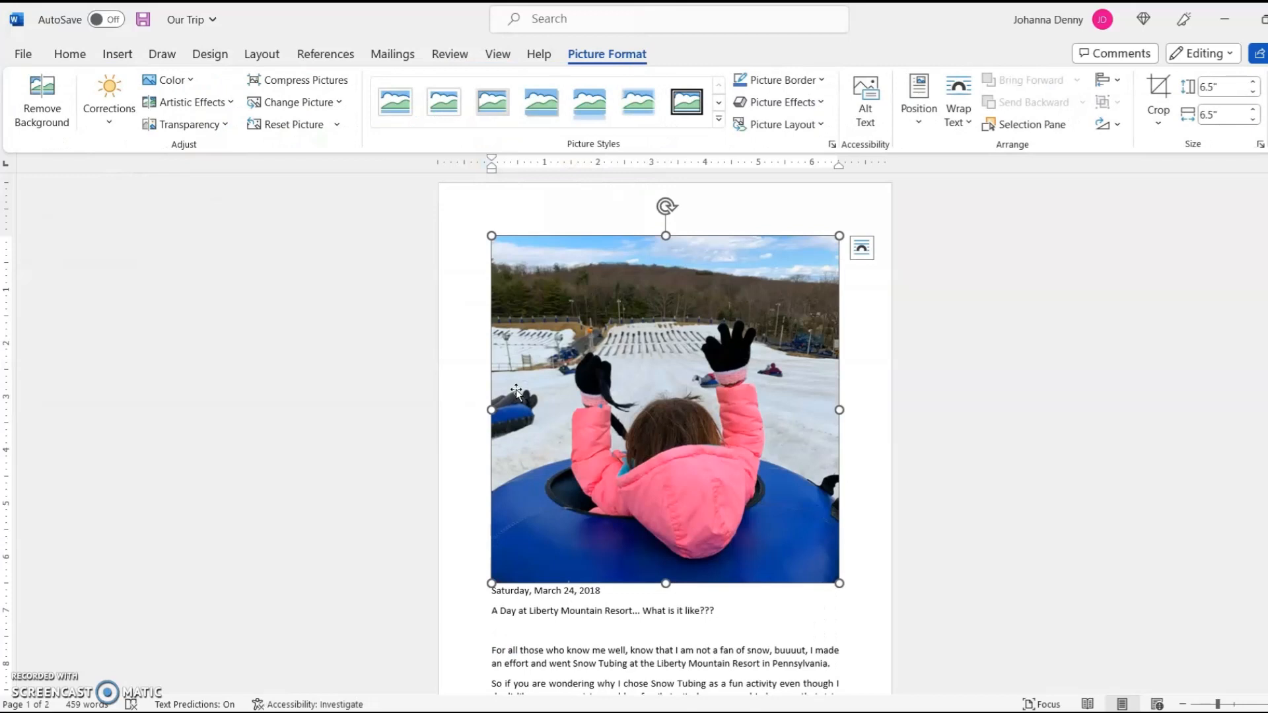
pyautogui.moveTo(636, 434)
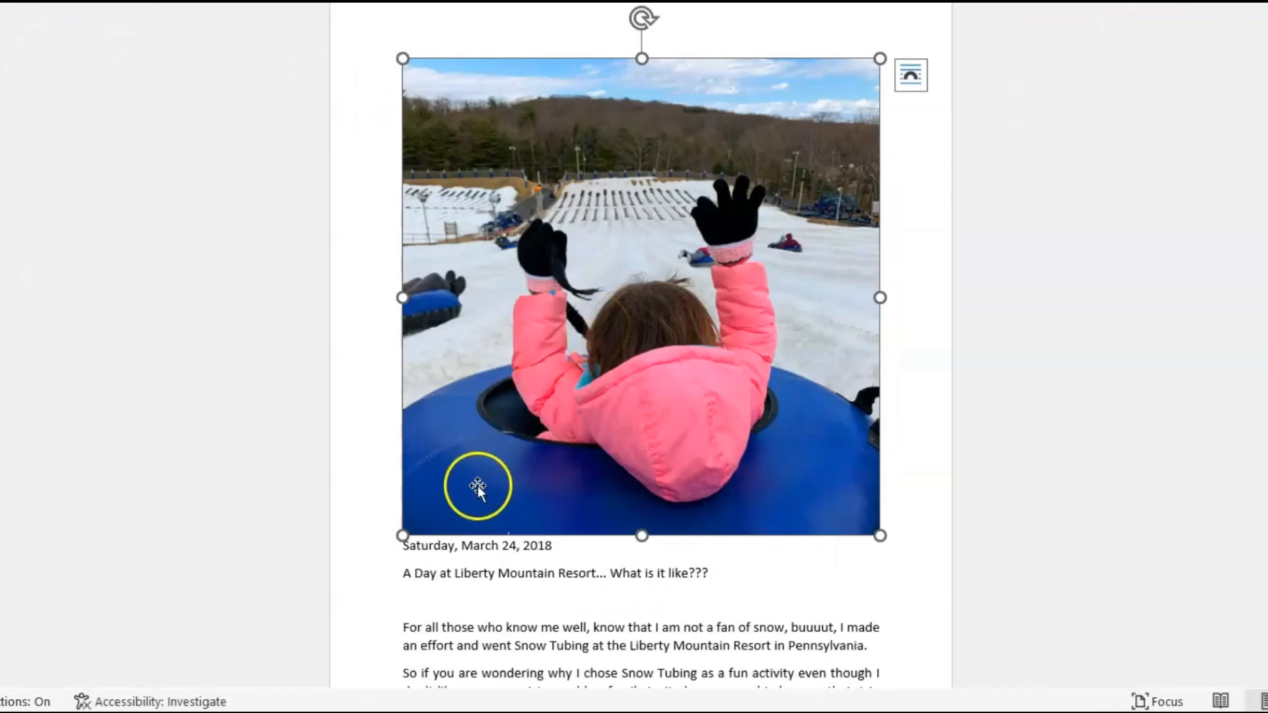
pyautogui.click(593, 552)
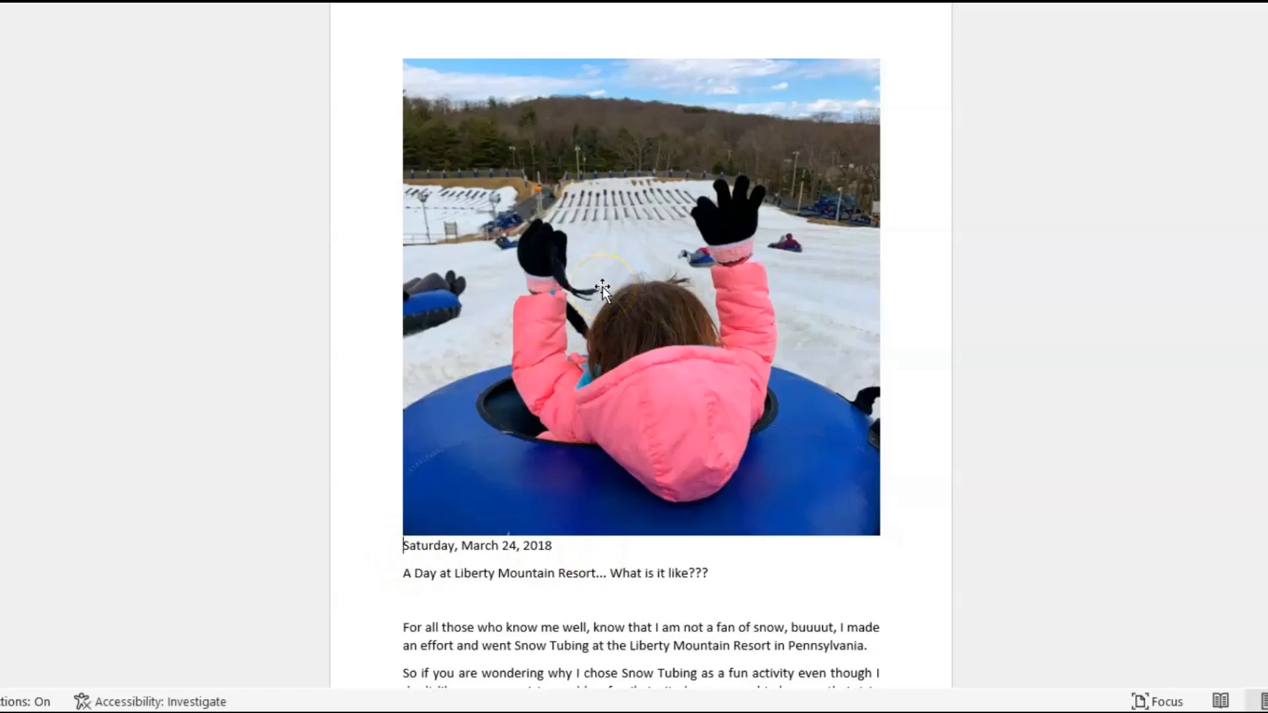
pyautogui.click(402, 545)
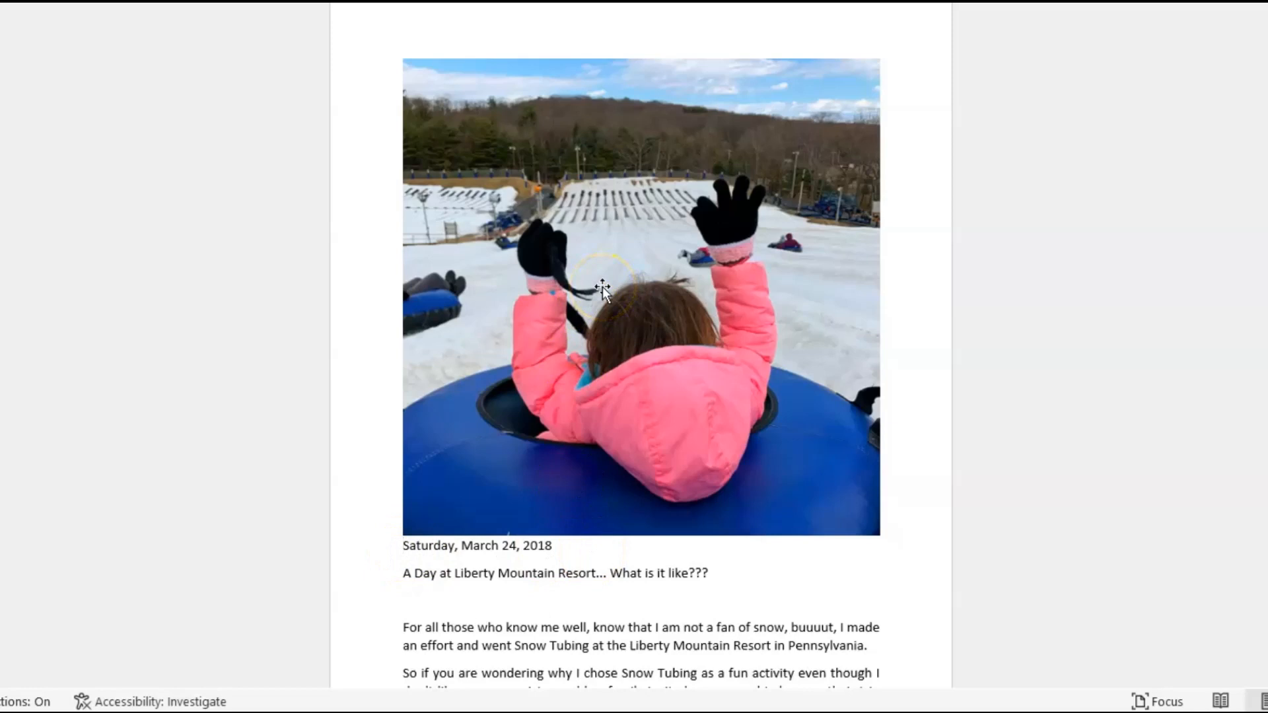
pyautogui.scroll(-3)
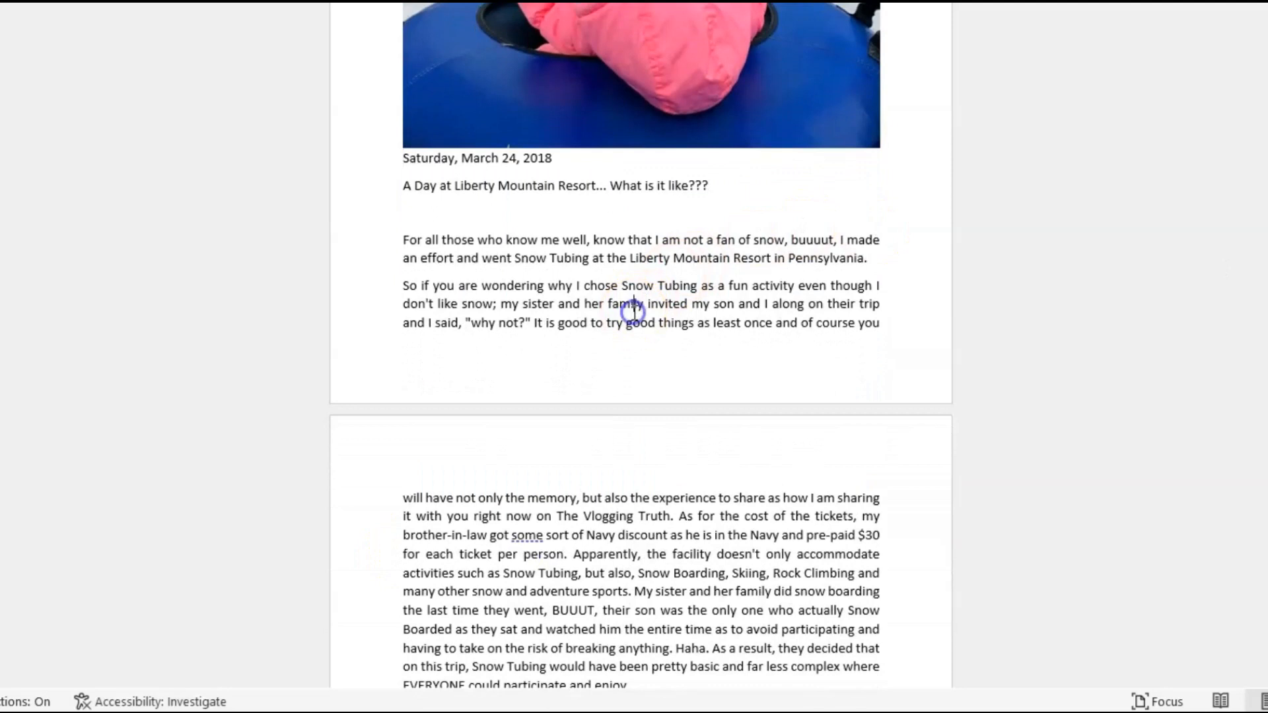
pyautogui.moveTo(963, 288)
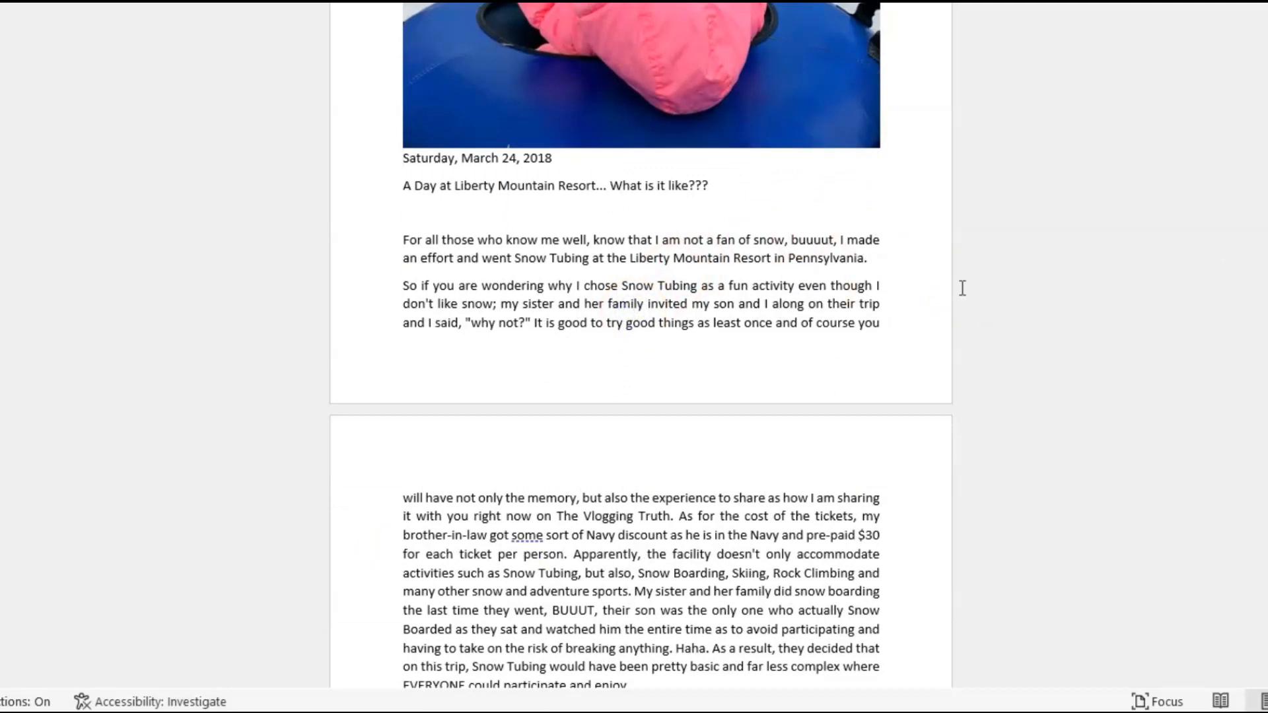
pyautogui.click(635, 306)
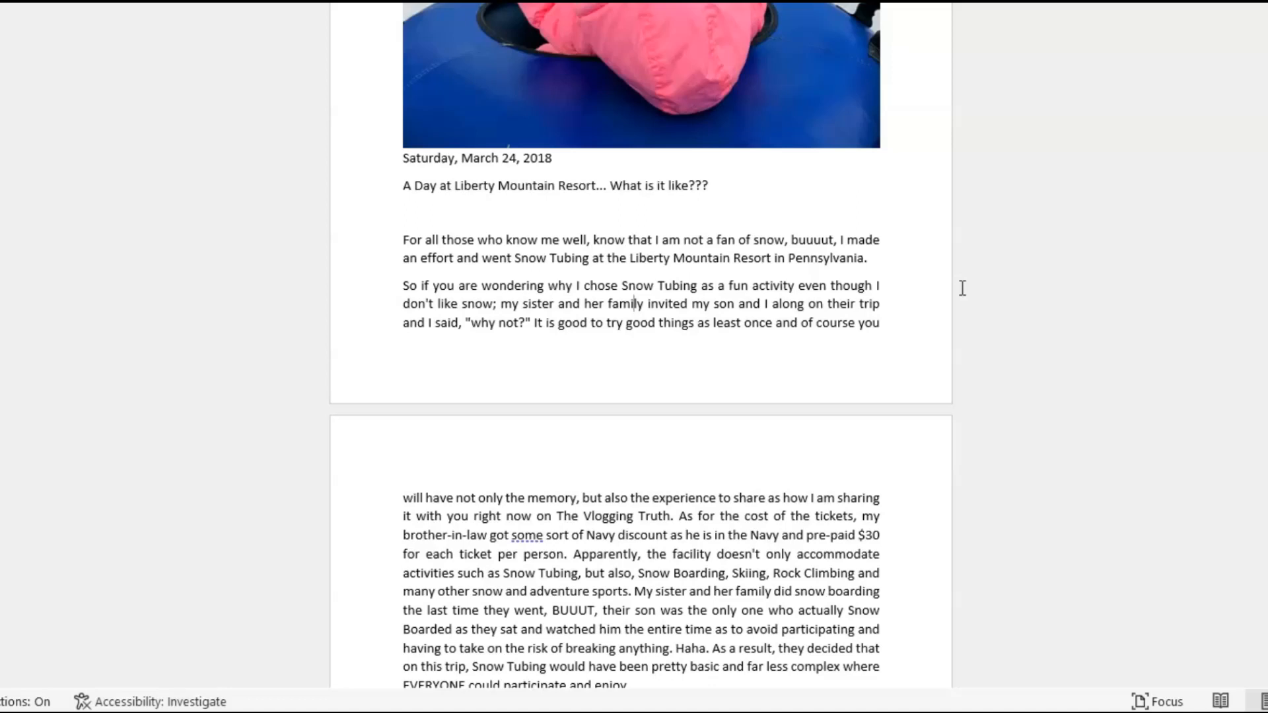
pyautogui.click(642, 72)
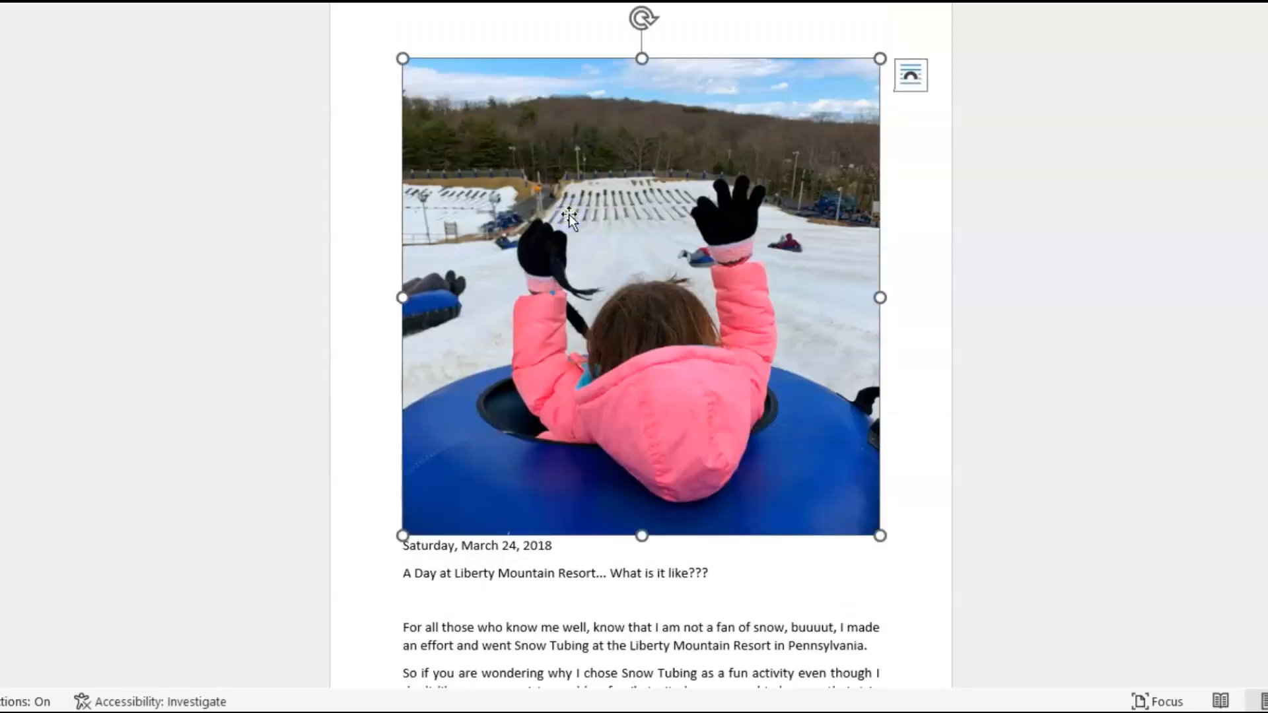
# Step: Set the photo's text wrapping to Behind Text so the blog words run over it
pyautogui.rightClick(568, 221)
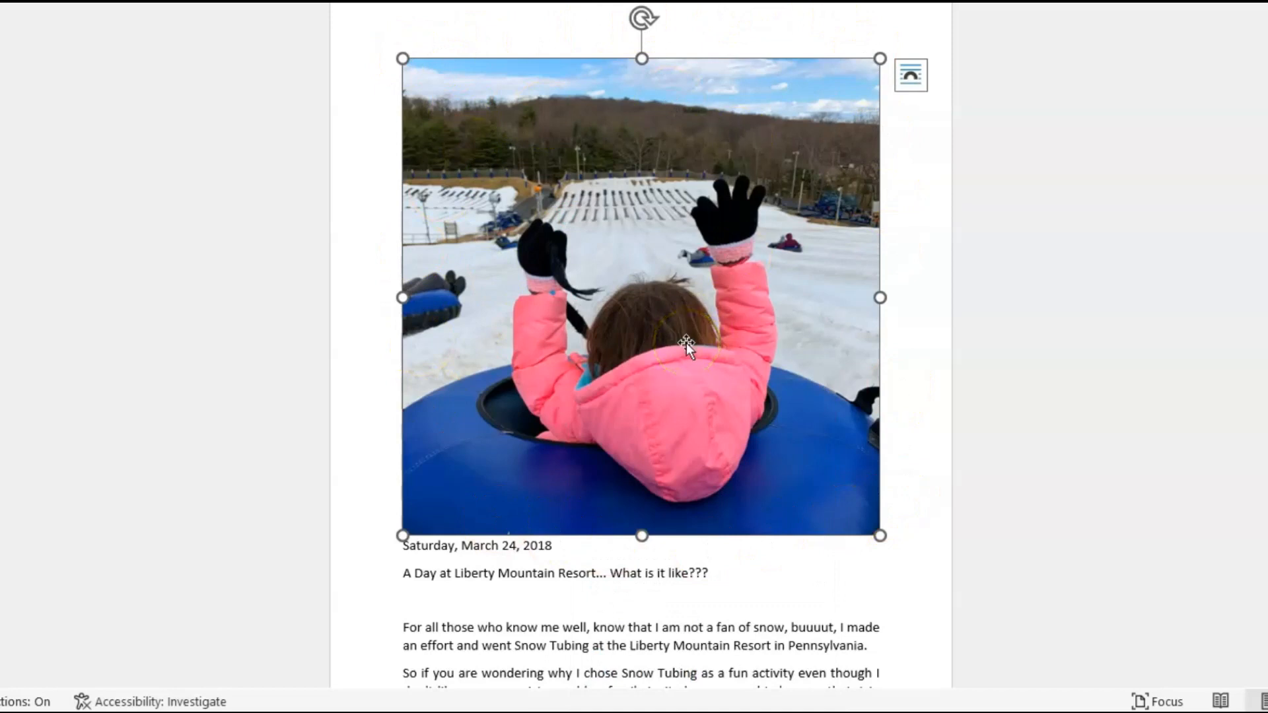
pyautogui.rightClick(686, 347)
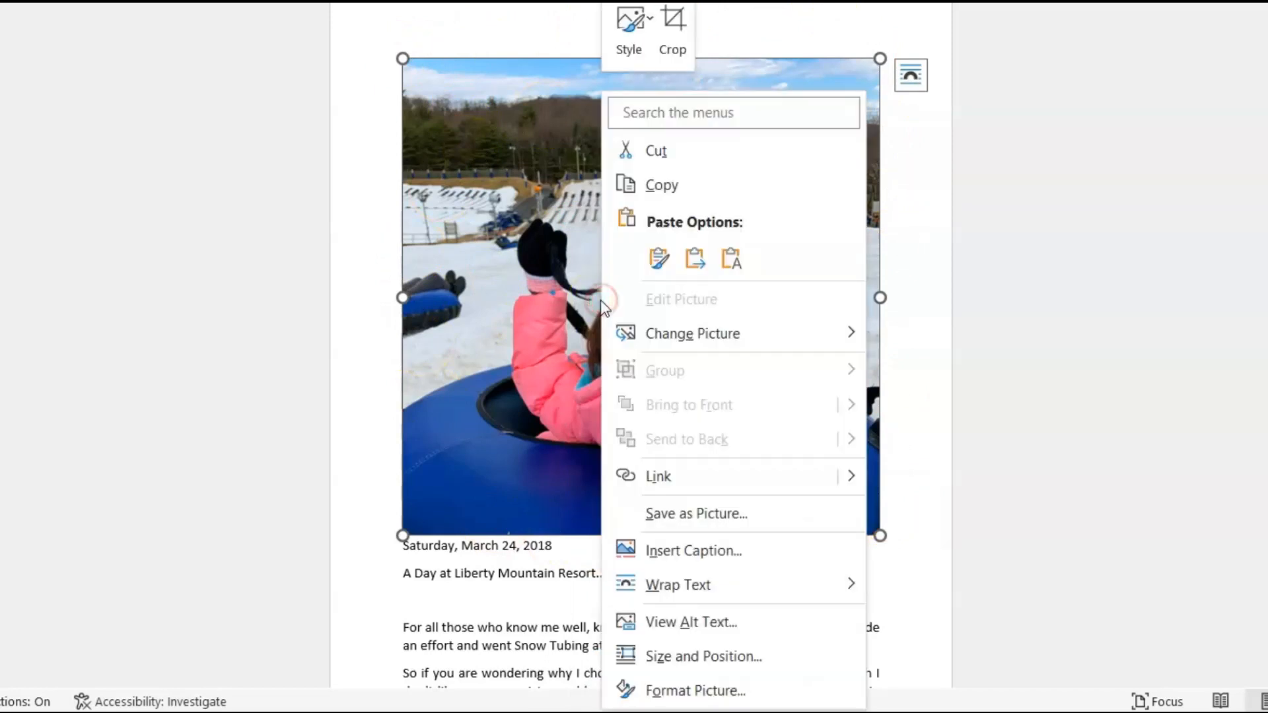
pyautogui.click(678, 585)
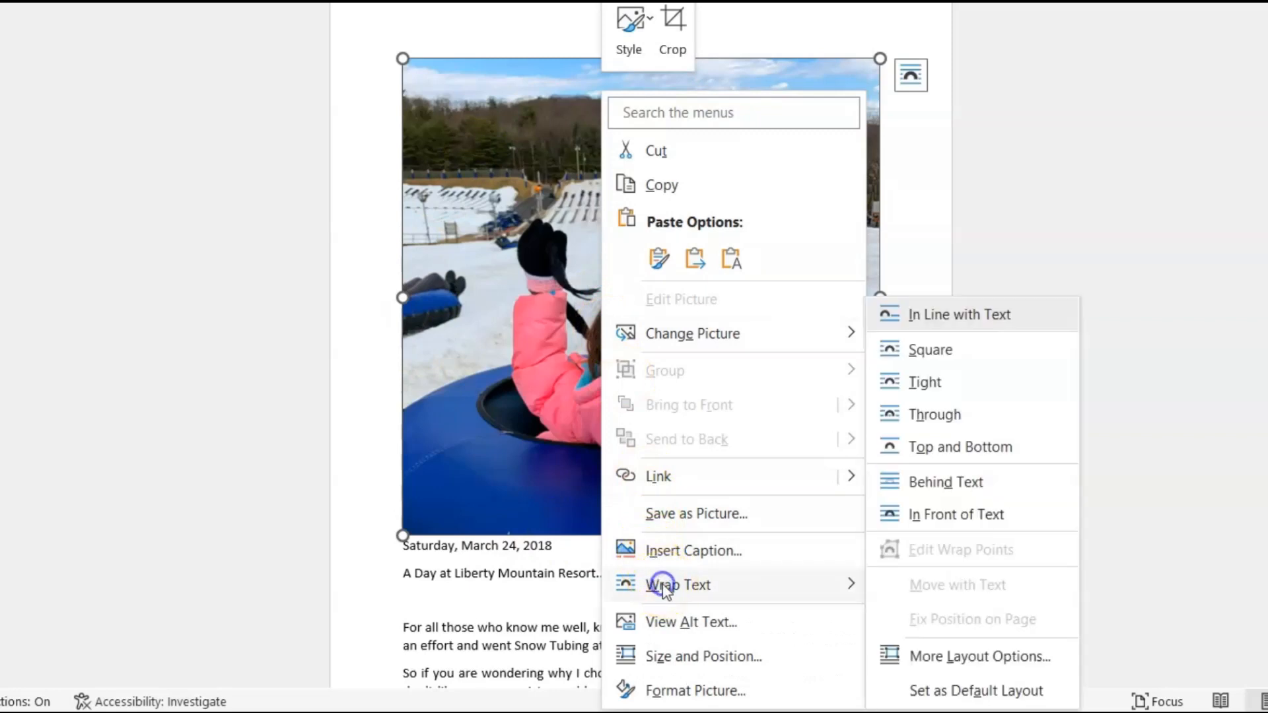
pyautogui.click(945, 481)
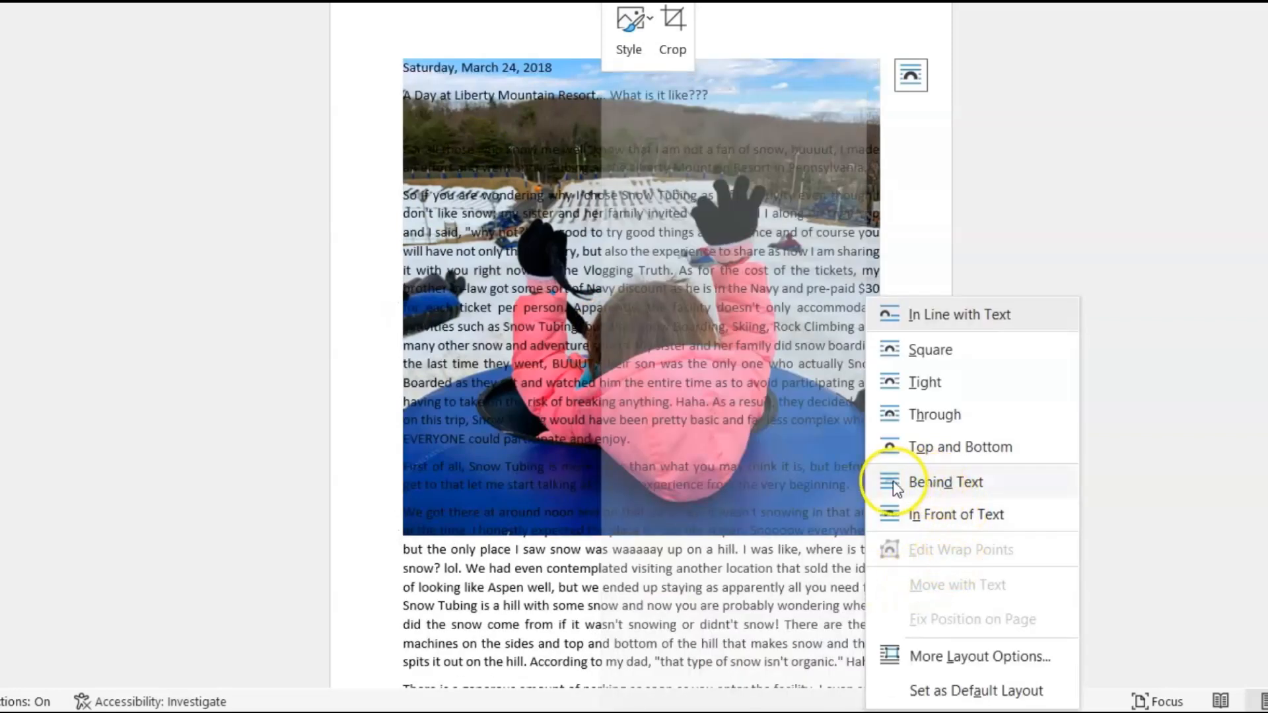
pyautogui.click(946, 481)
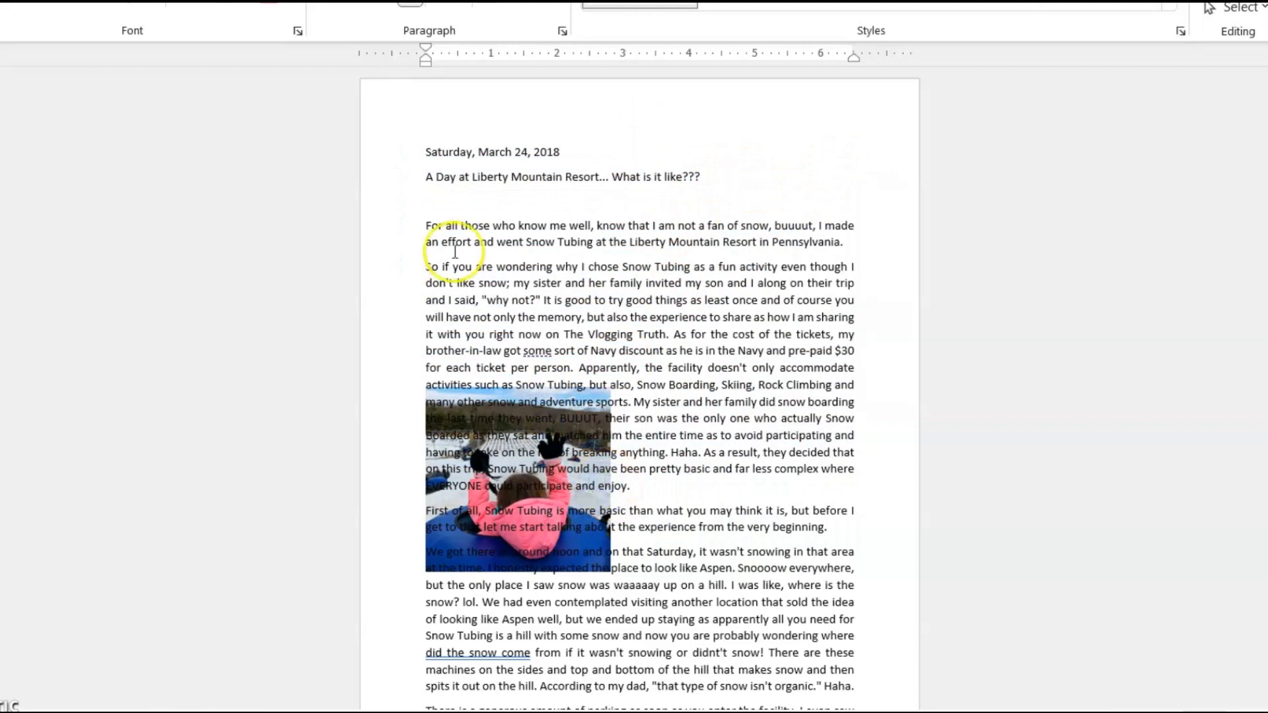
pyautogui.moveTo(590, 552)
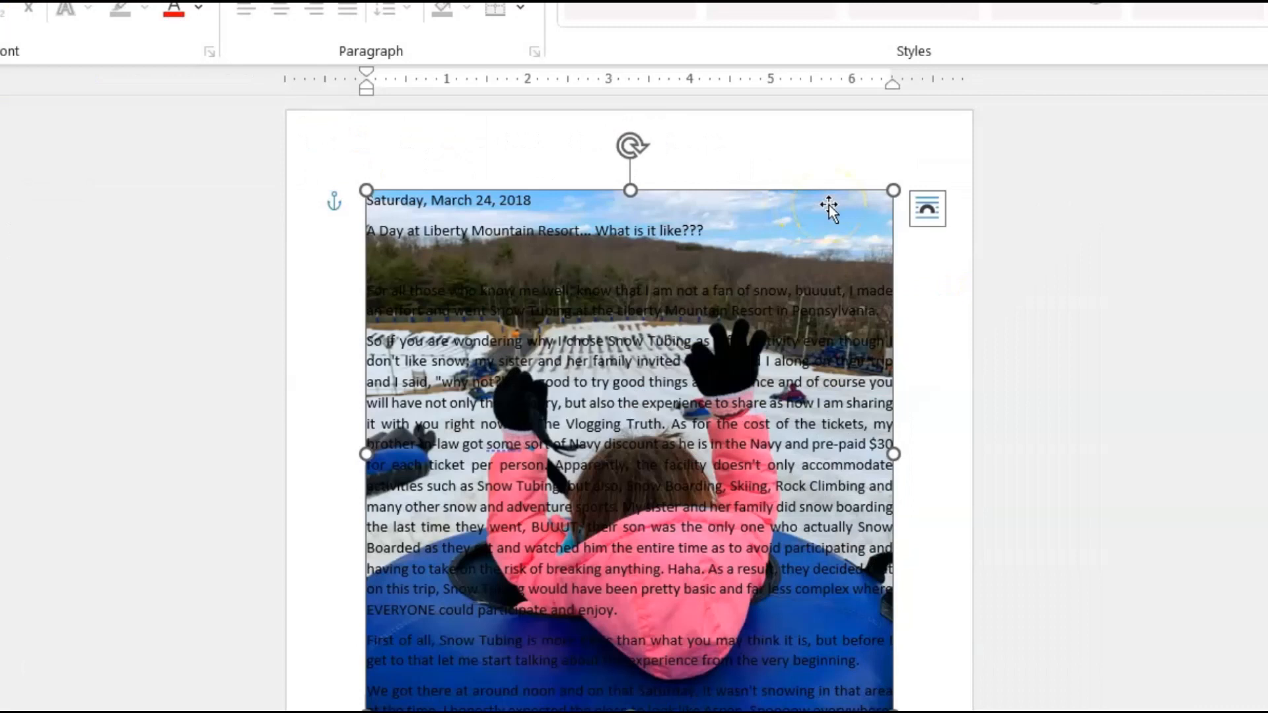
# Step: Fix the photo's position on the page so it no longer moves with the text
pyautogui.rightClick(829, 211)
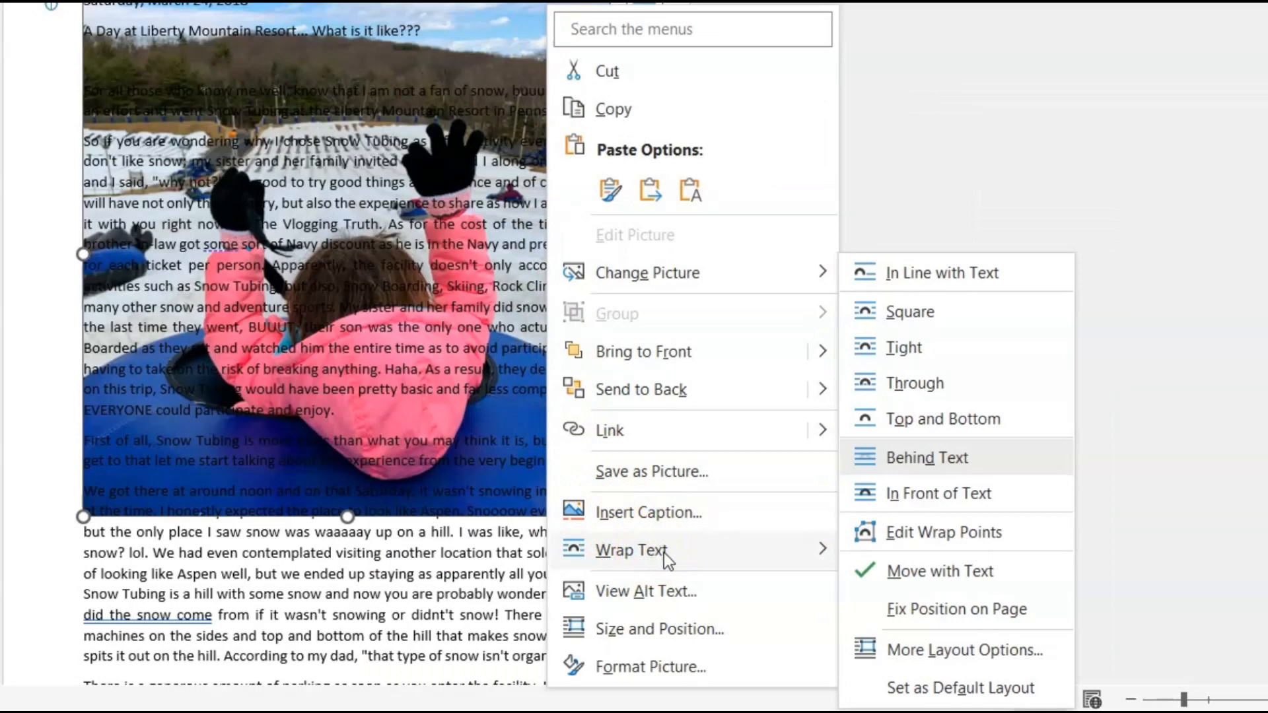
pyautogui.moveTo(939, 571)
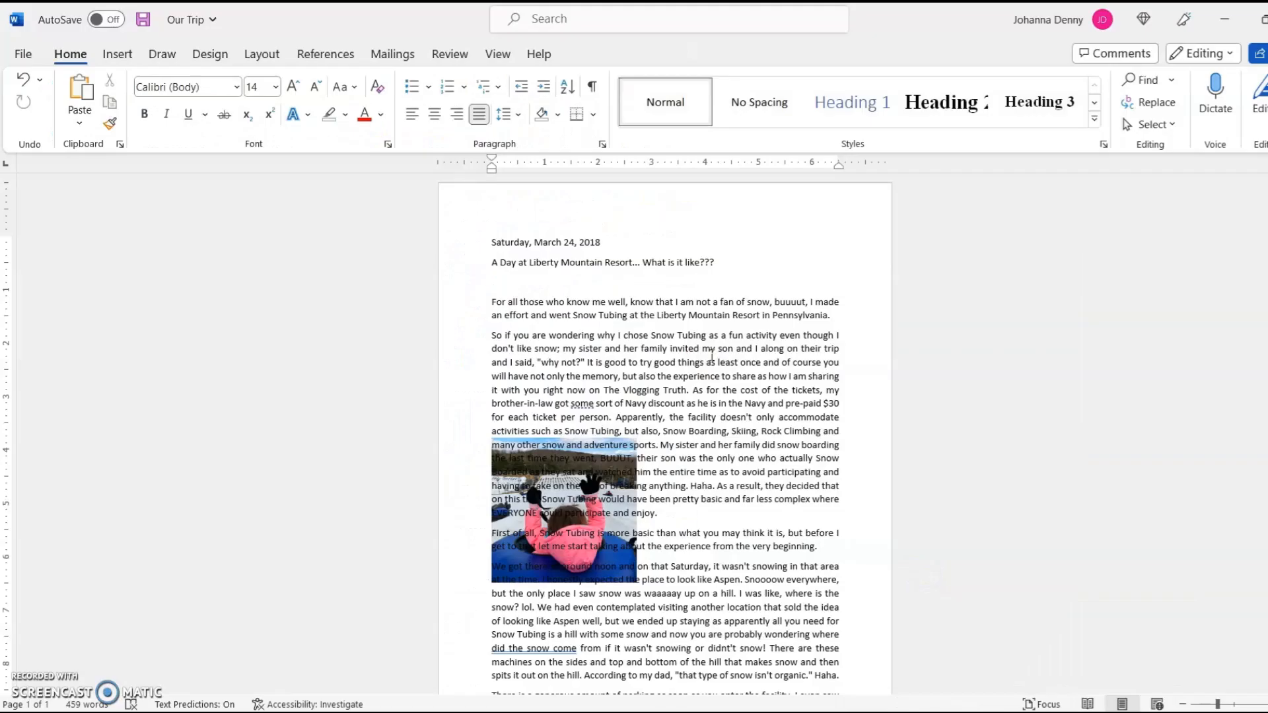
pyautogui.click(490, 242)
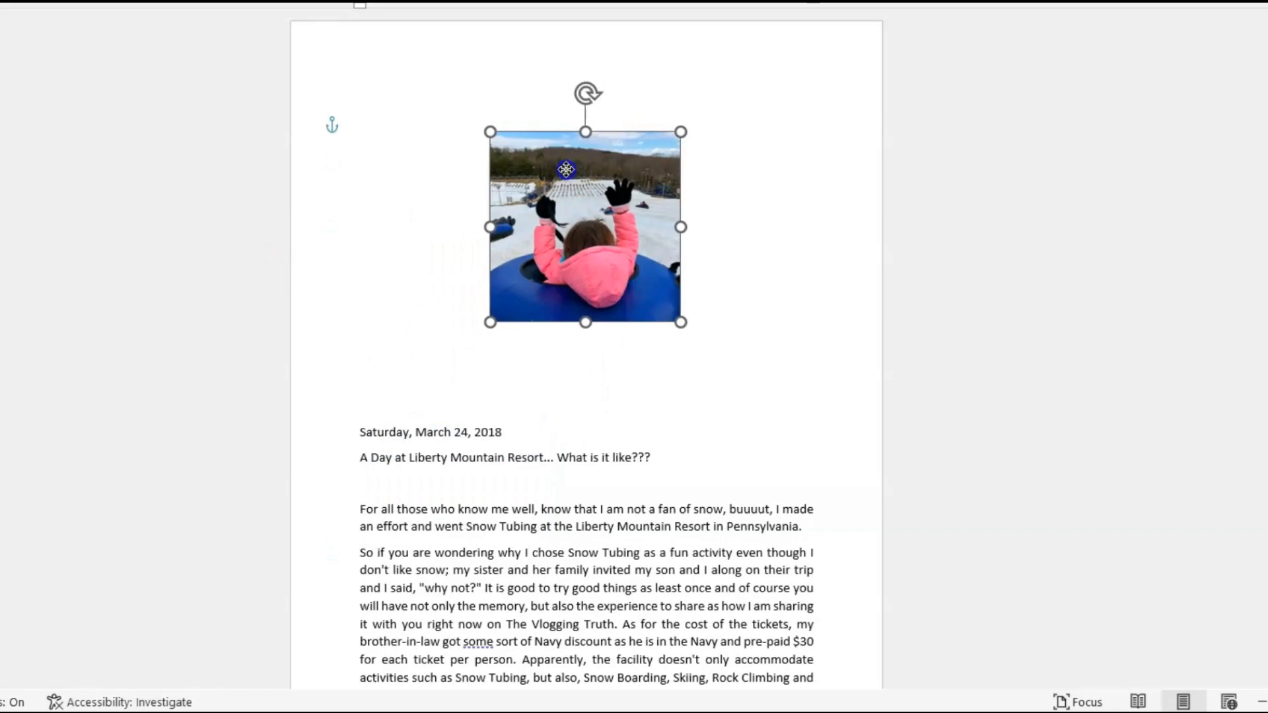
# Step: Deselect the photo and scroll down to view it behind the opening paragraphs
pyautogui.click(362, 438)
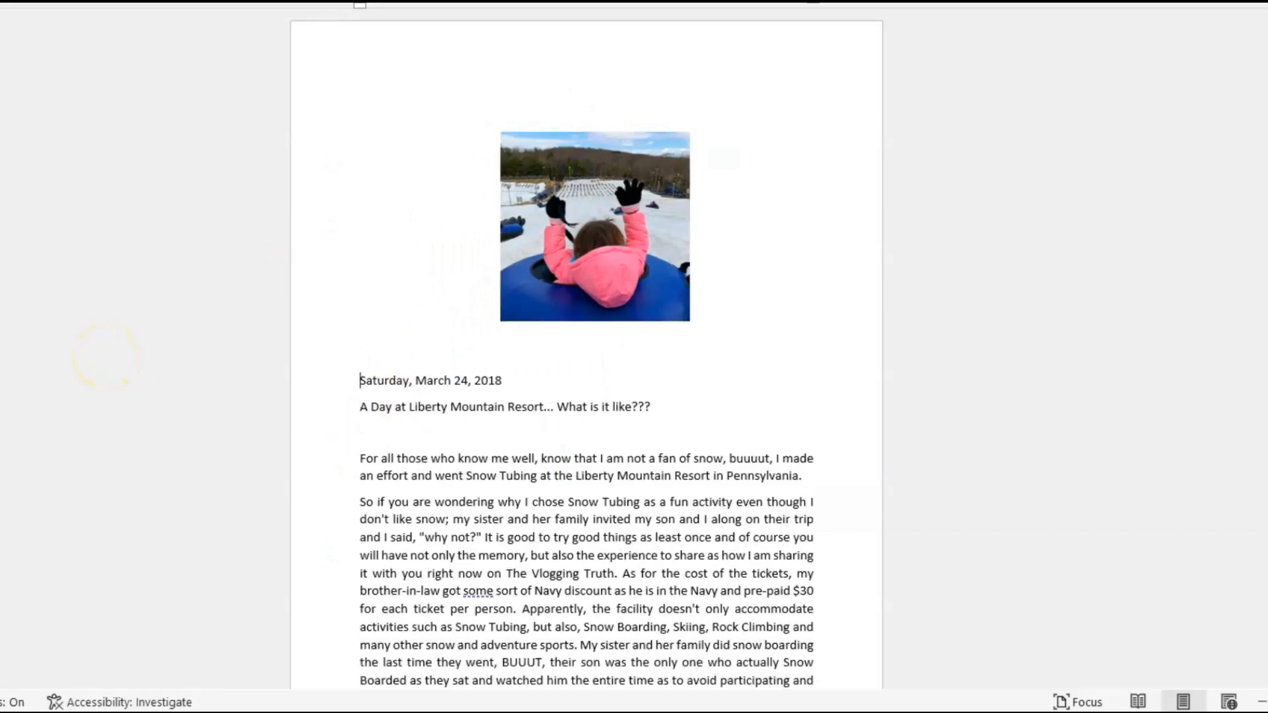
pyautogui.scroll(-3)
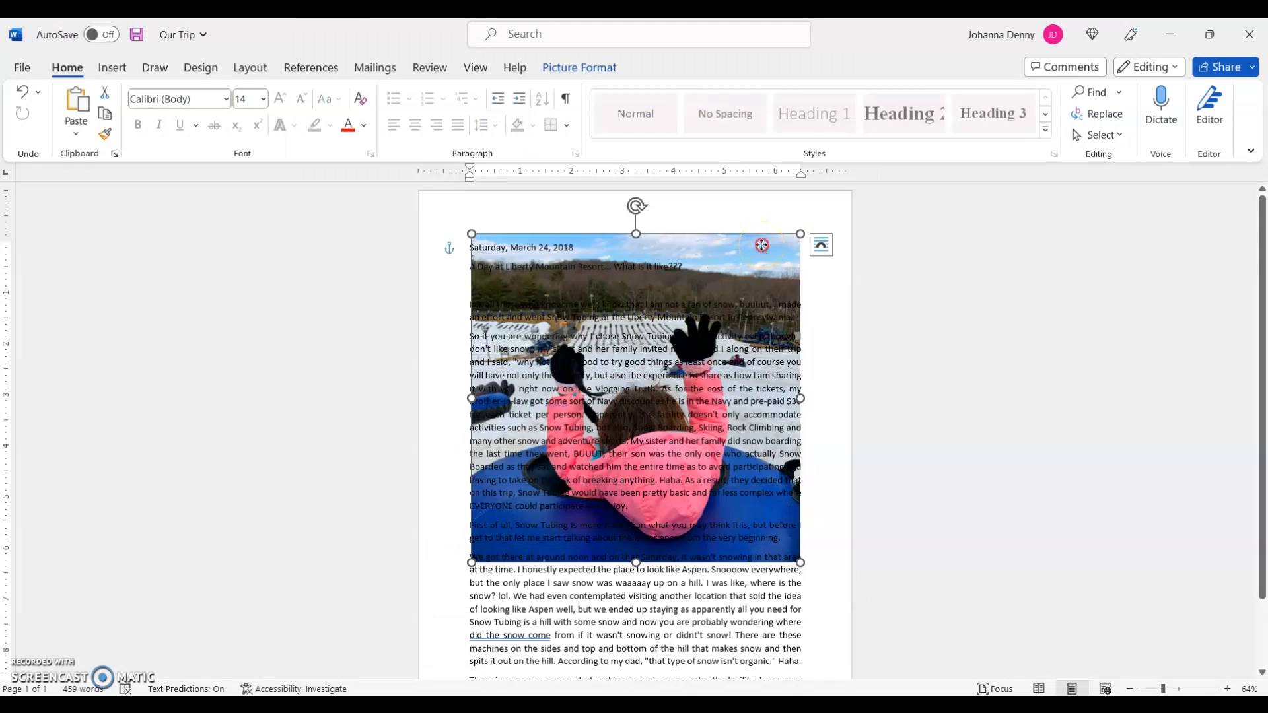
# Step: Raise the photo's Picture Transparency to about 64% in the Format Picture pane
pyautogui.rightClick(761, 246)
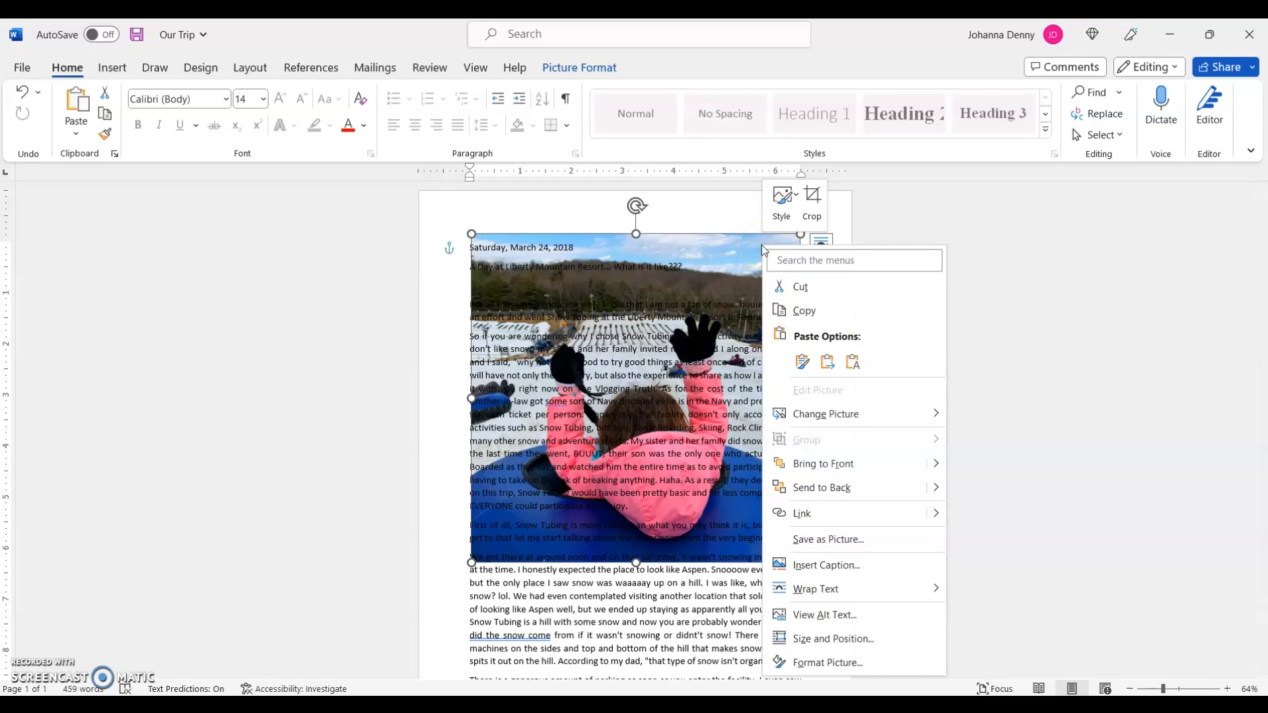
pyautogui.click(827, 662)
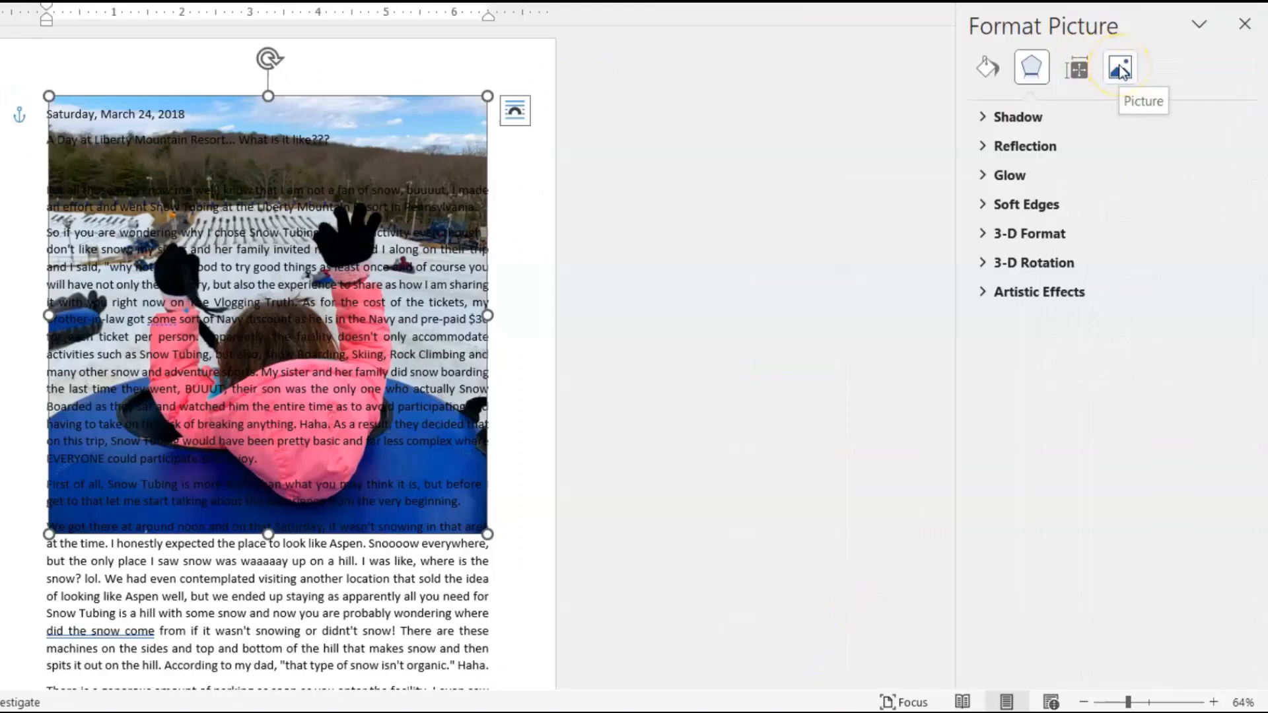
pyautogui.click(1119, 67)
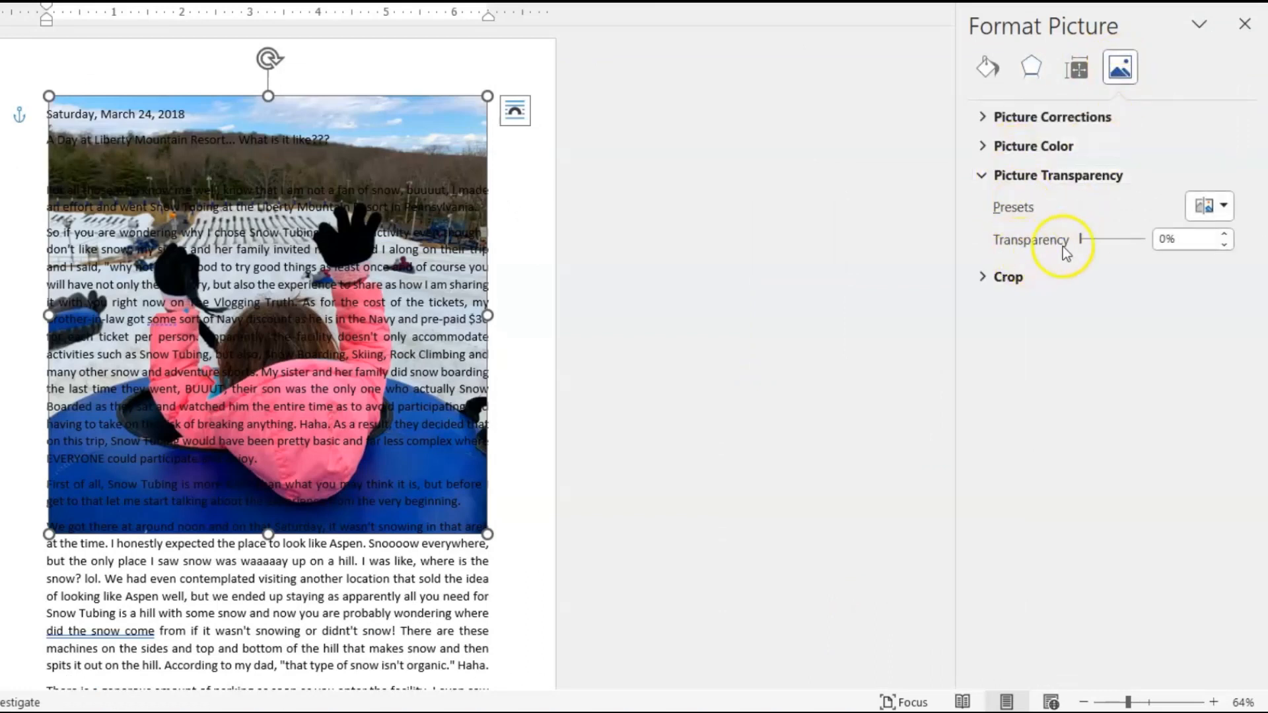
pyautogui.moveTo(1090, 244); pyautogui.dragTo(1108, 244)
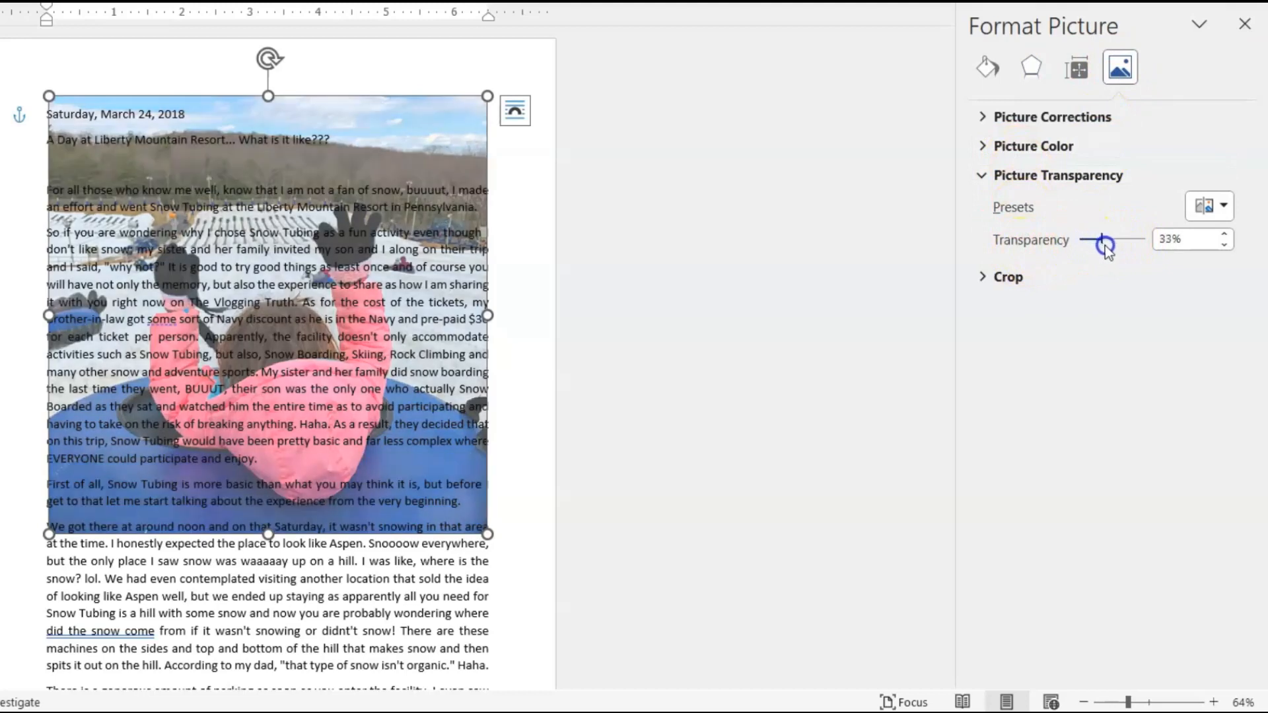
pyautogui.moveTo(1105, 246); pyautogui.dragTo(1115, 246)
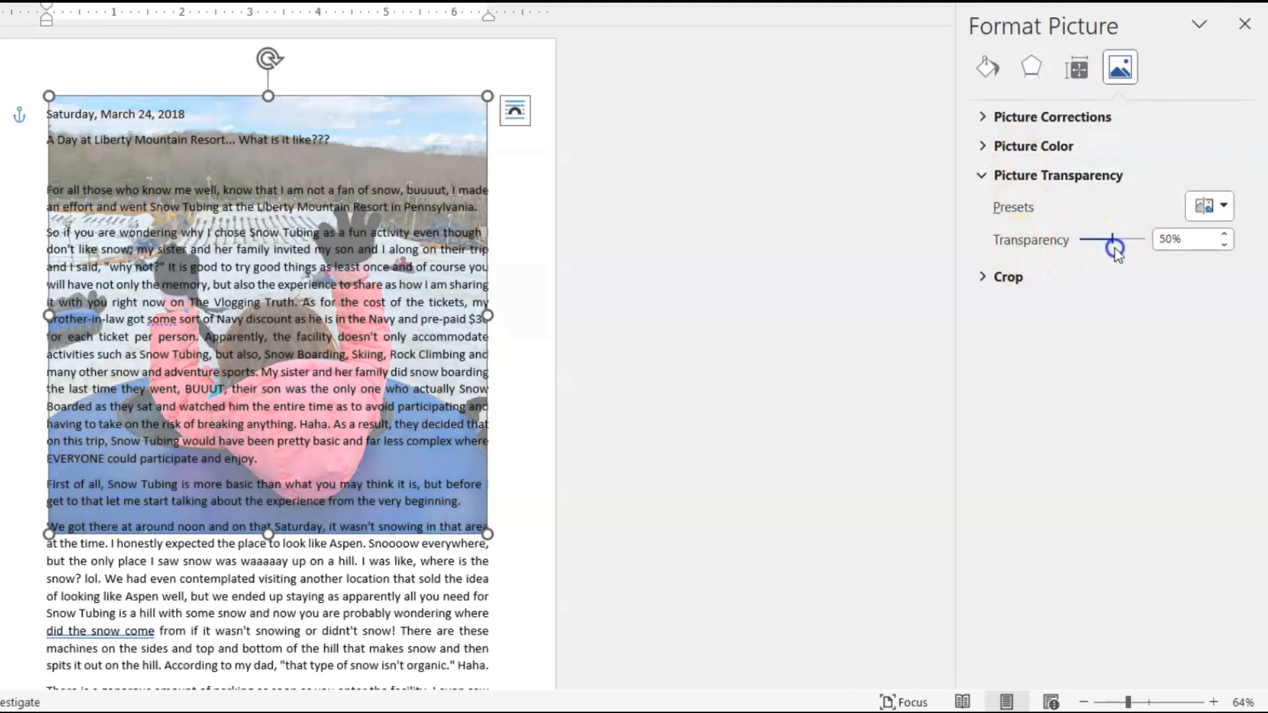
pyautogui.moveTo(1111, 247); pyautogui.dragTo(1116, 247)
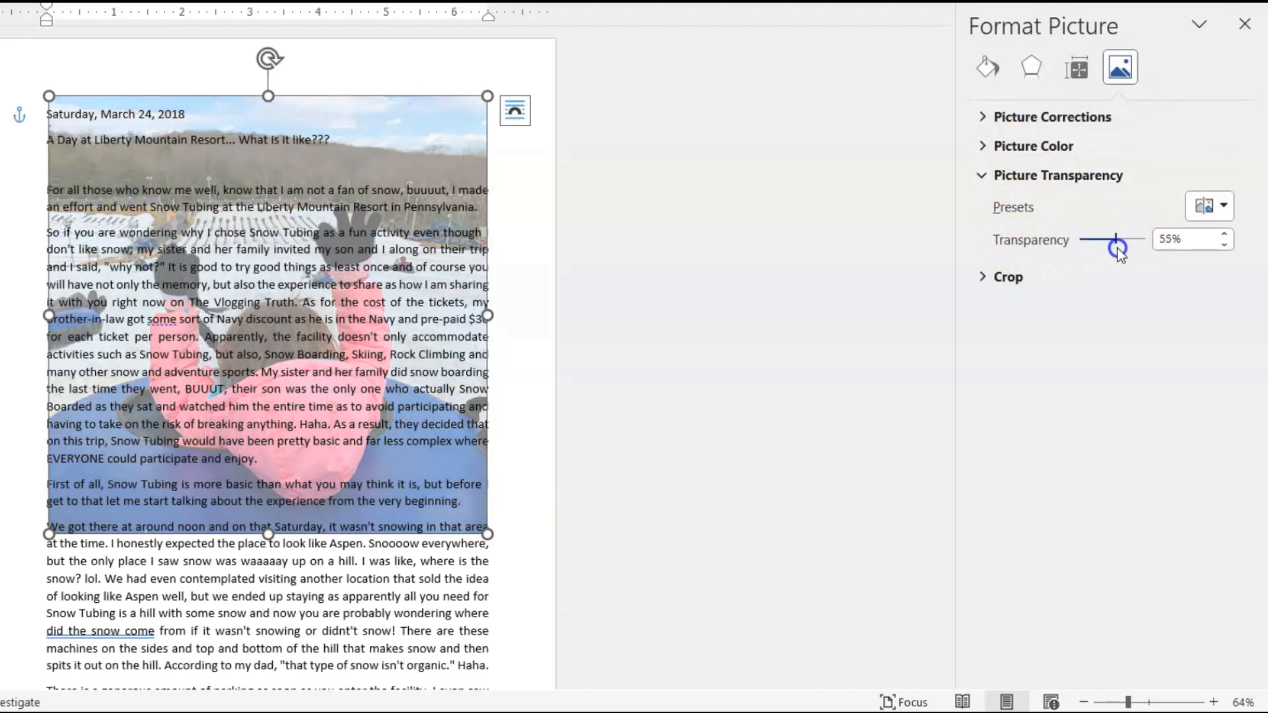
pyautogui.moveTo(1114, 247); pyautogui.dragTo(1127, 247)
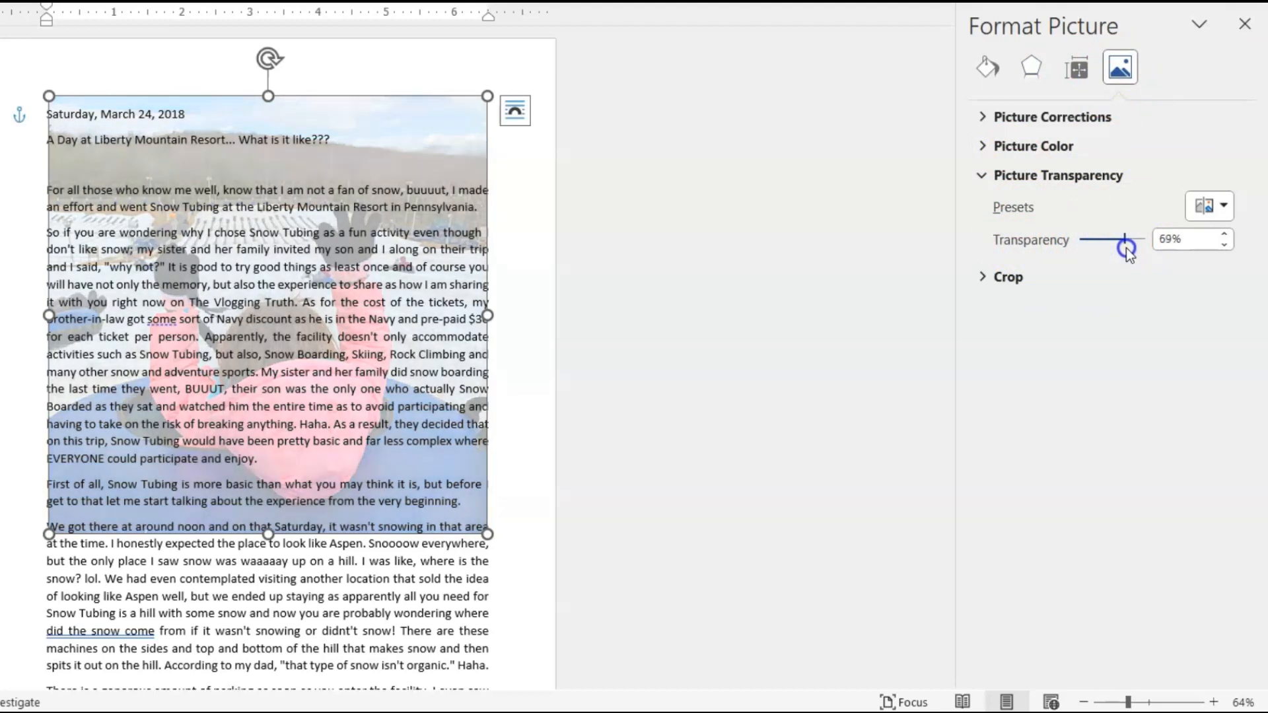
pyautogui.moveTo(1124, 247); pyautogui.dragTo(1136, 247)
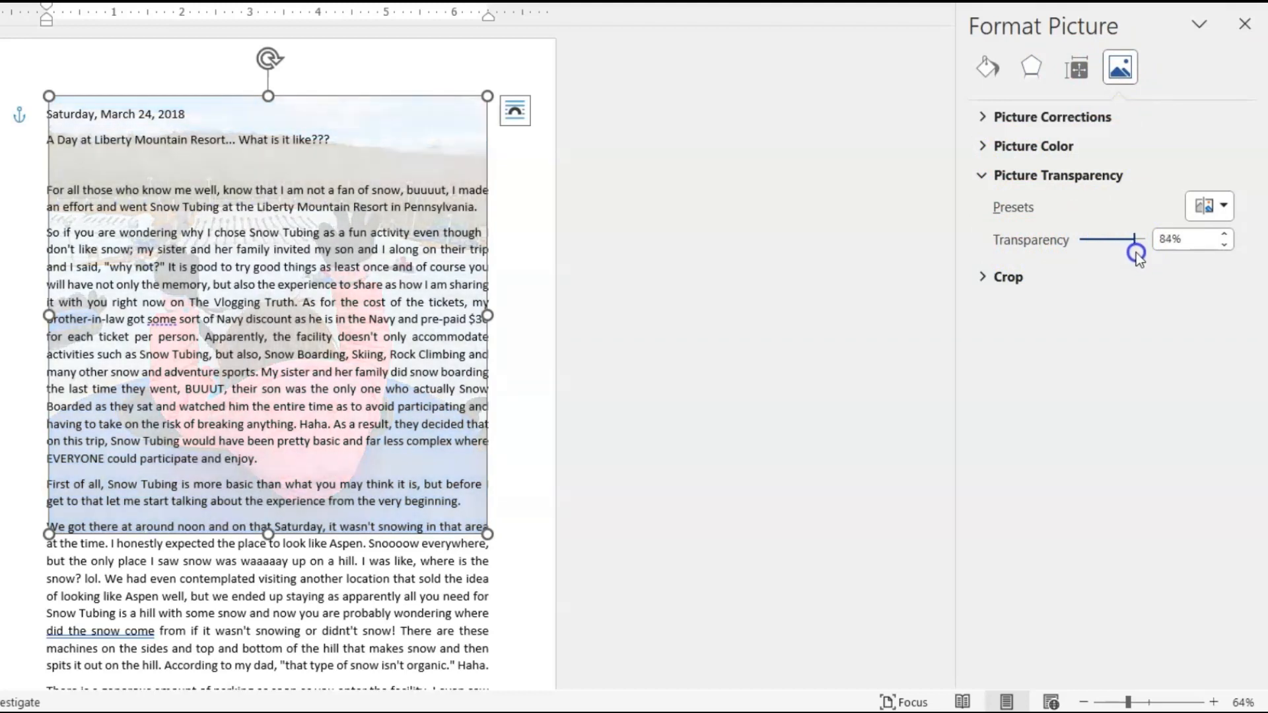
pyautogui.moveTo(1136, 251); pyautogui.dragTo(1124, 258)
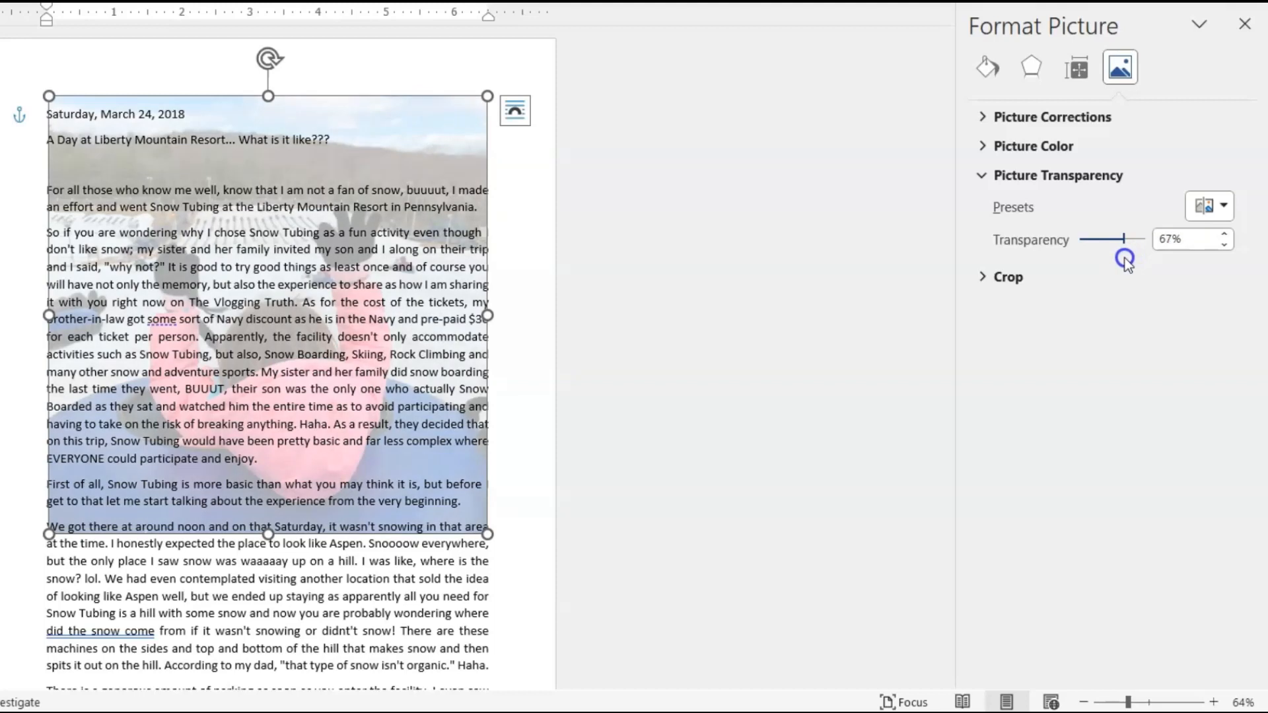
pyautogui.moveTo(1126, 260); pyautogui.dragTo(1123, 239)
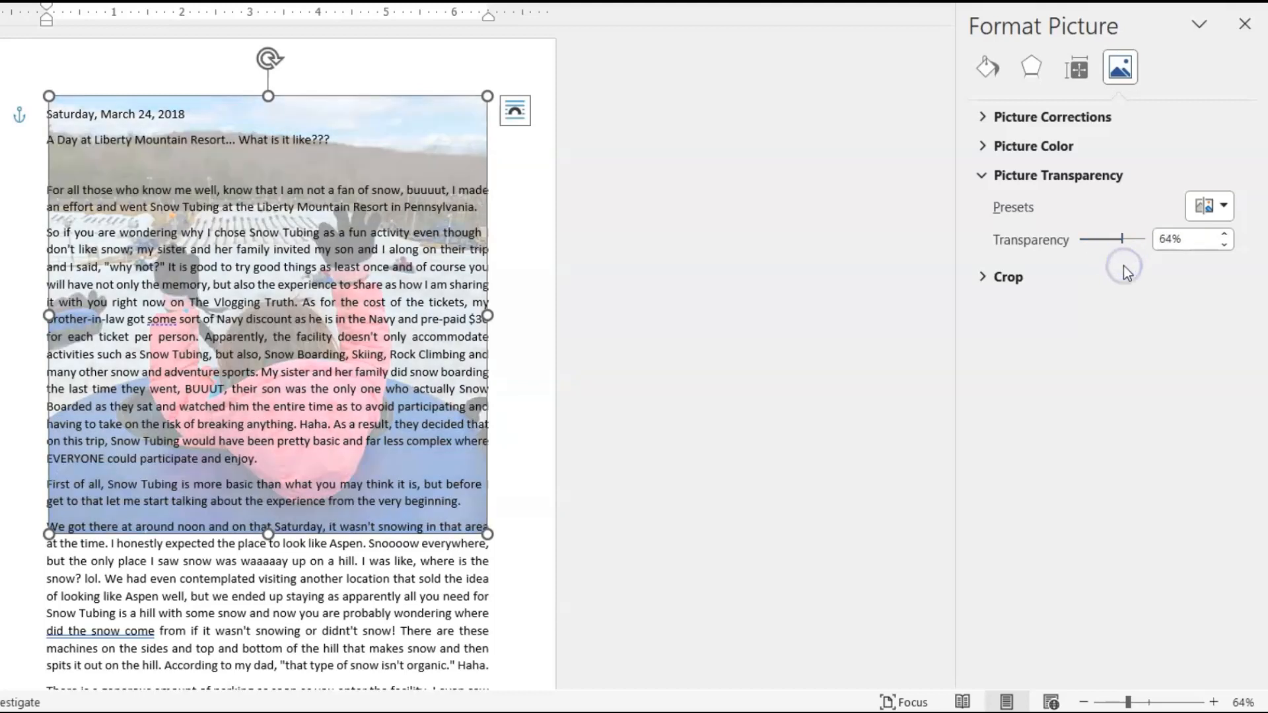